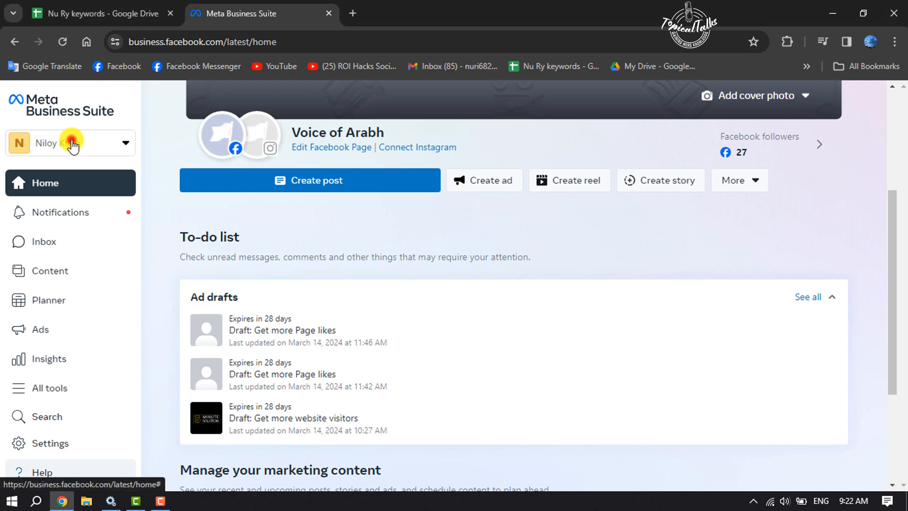
- Show the Niloy Khan portfolio's Ad accounts settings section, currently empty
left_click(71, 144)
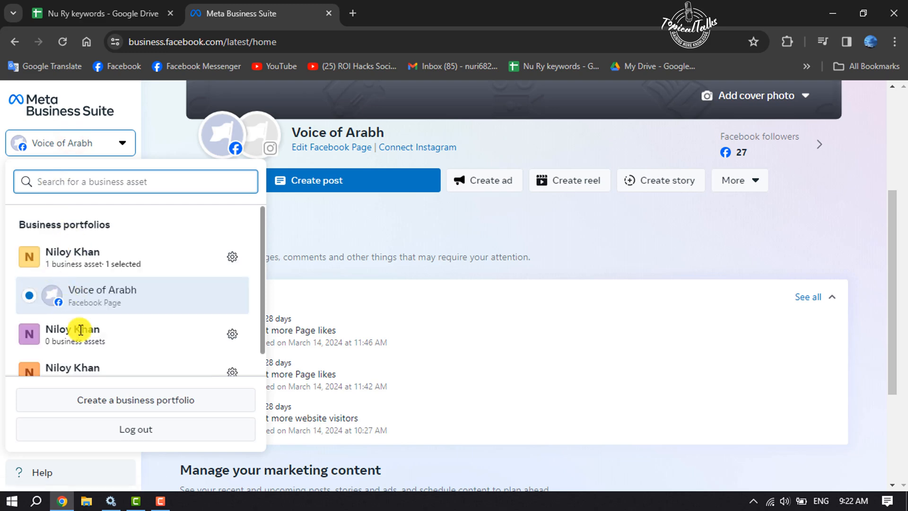
left_click(70, 143)
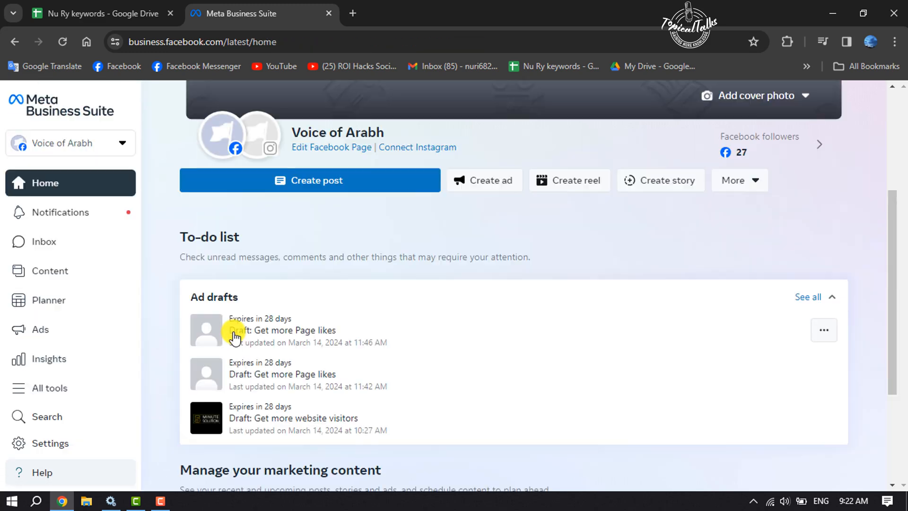
mouse_move(65, 449)
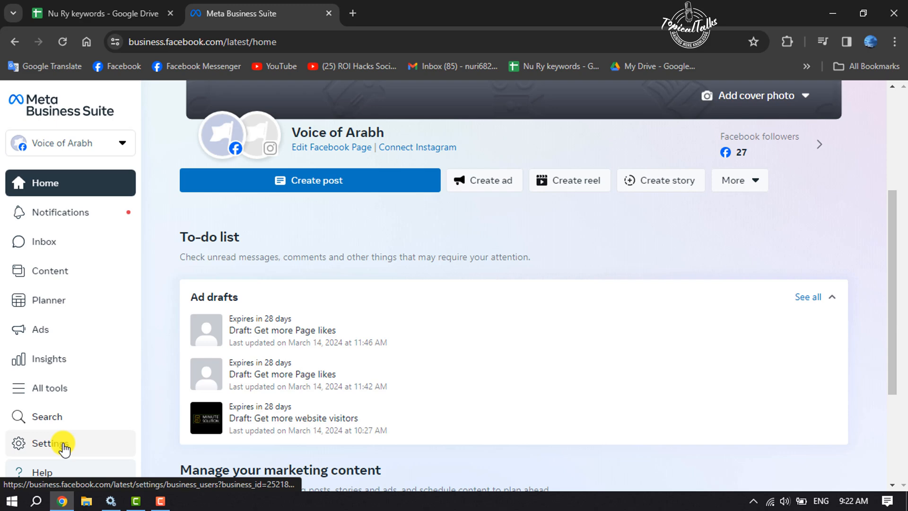
left_click(44, 444)
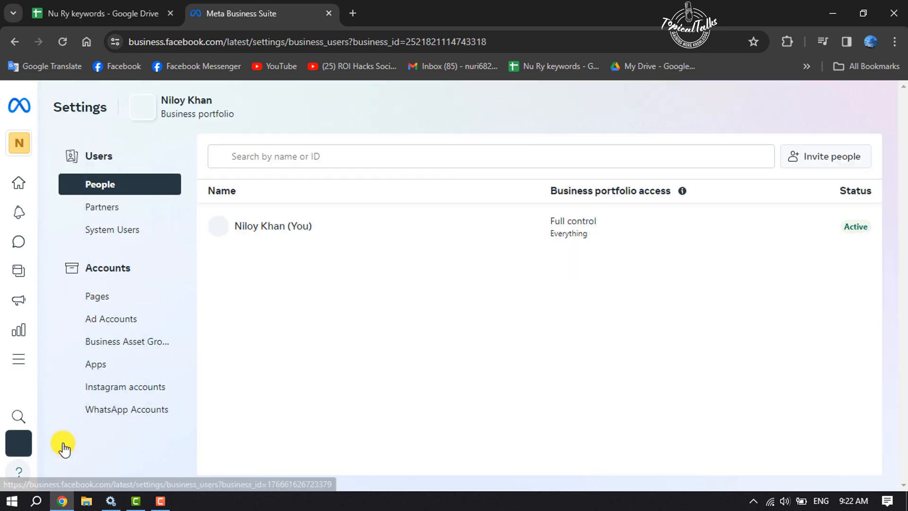
left_click(108, 267)
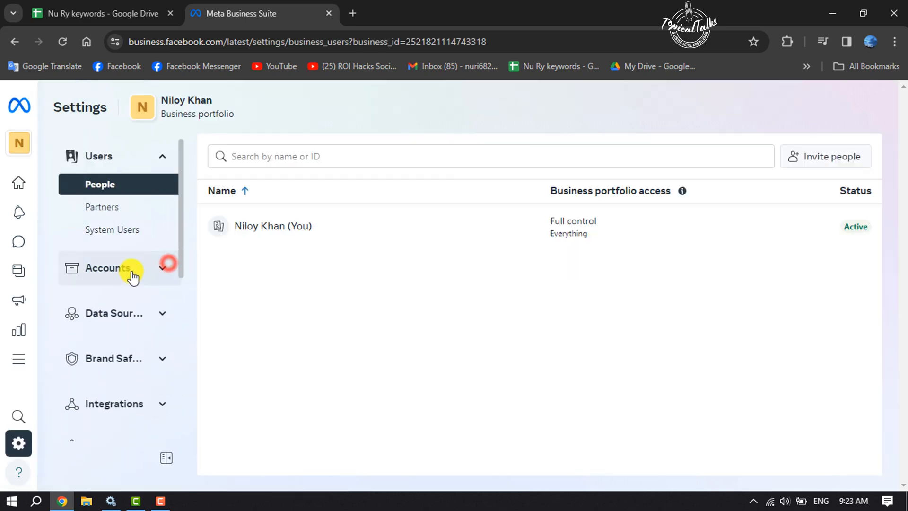
left_click(108, 268)
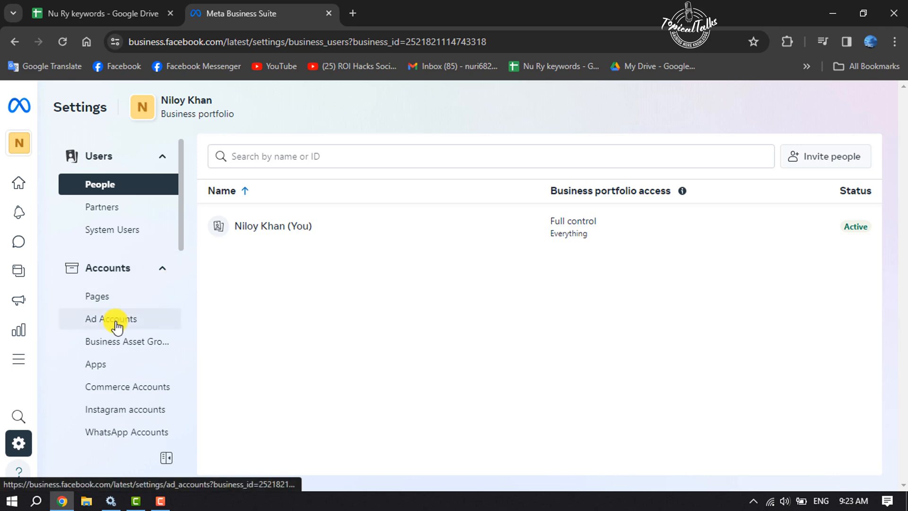
left_click(113, 319)
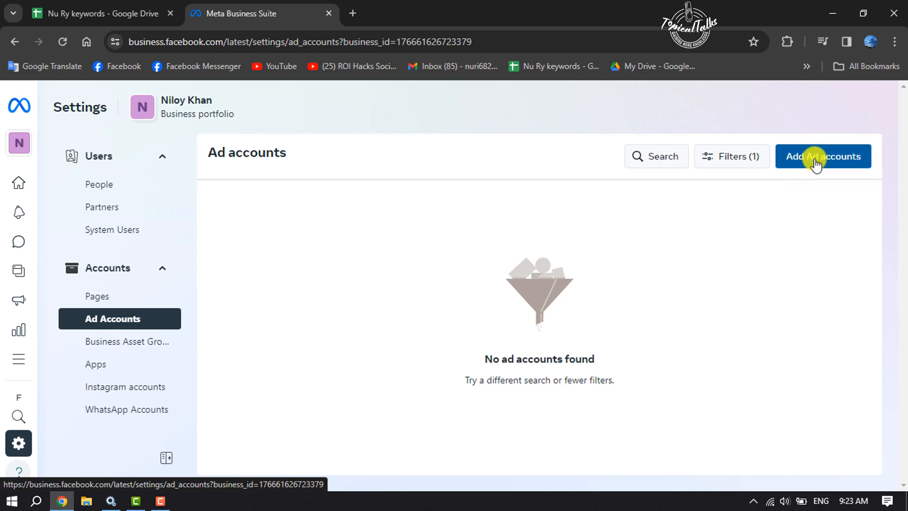
- Start adding an ad account, offering create, claim or request-sharing choices
left_click(823, 156)
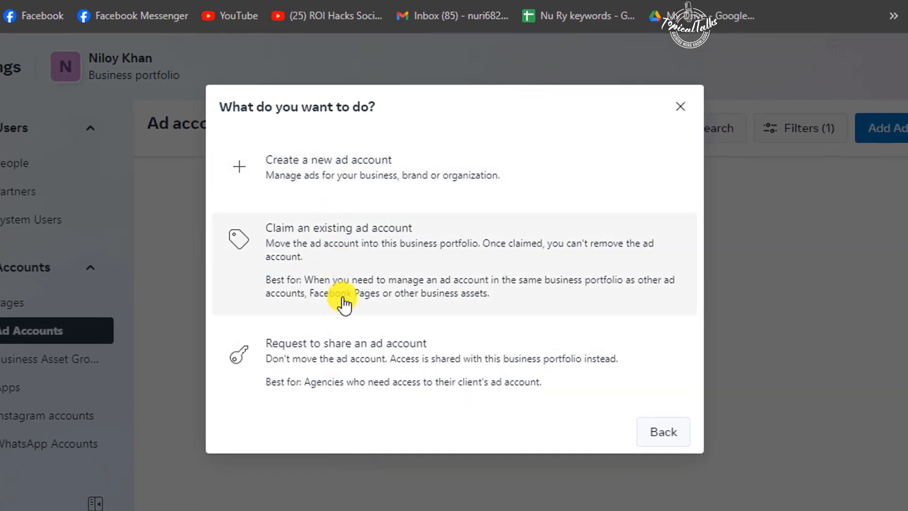
mouse_move(372, 225)
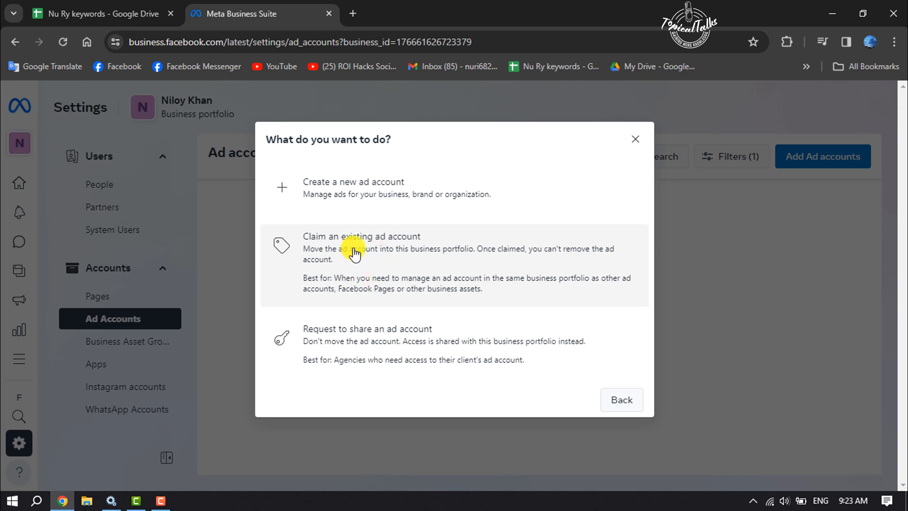
mouse_move(322, 368)
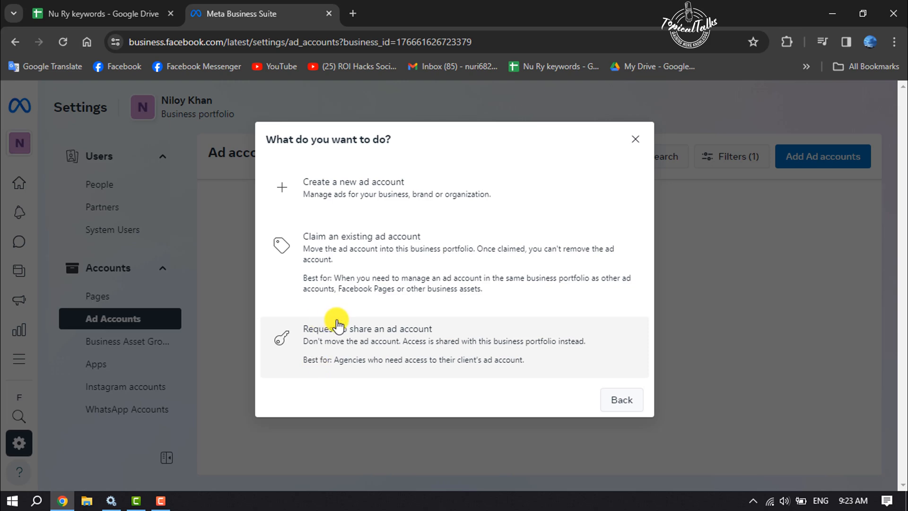
mouse_move(412, 350)
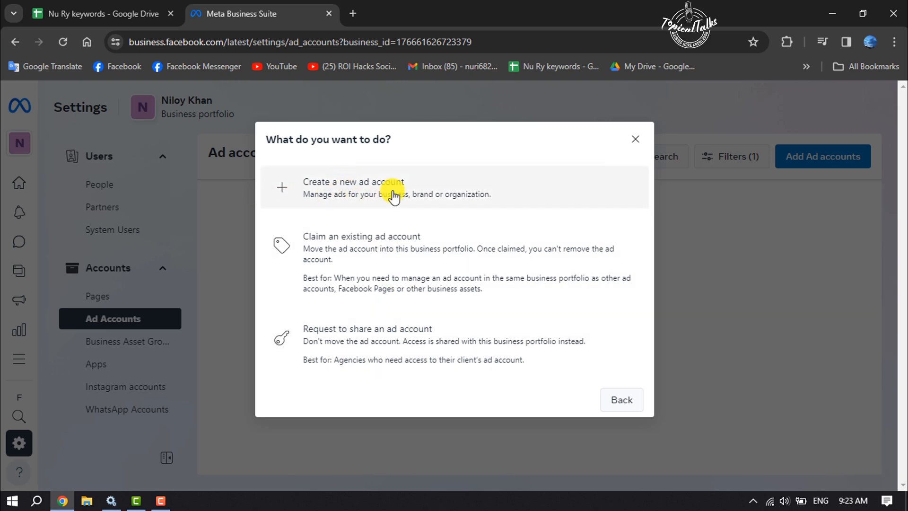
- Create a new ad account named topicaltalks25 in US dollars and proceed to confirmation
left_click(354, 187)
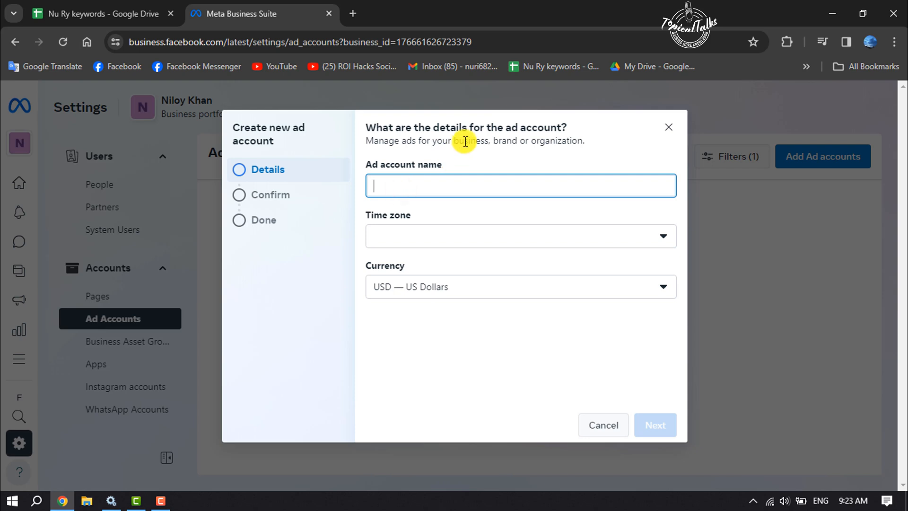
type("topicaltalks25")
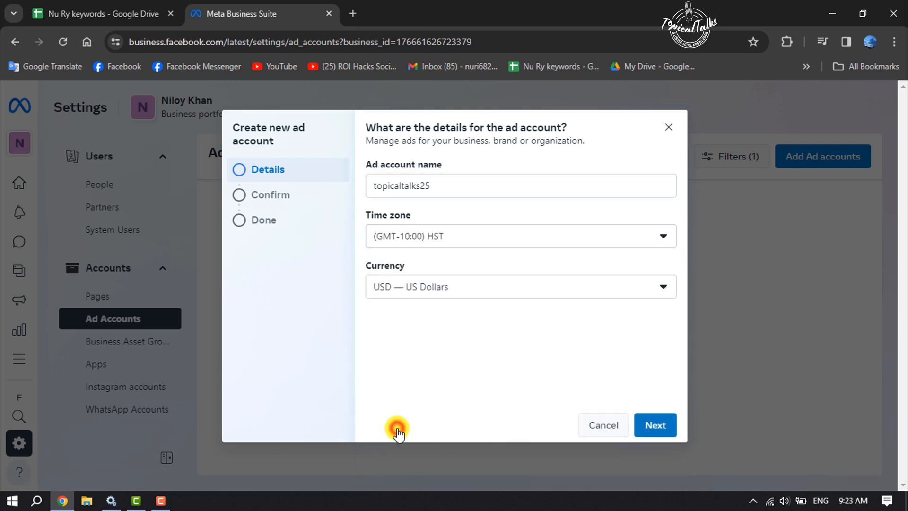
left_click(521, 287)
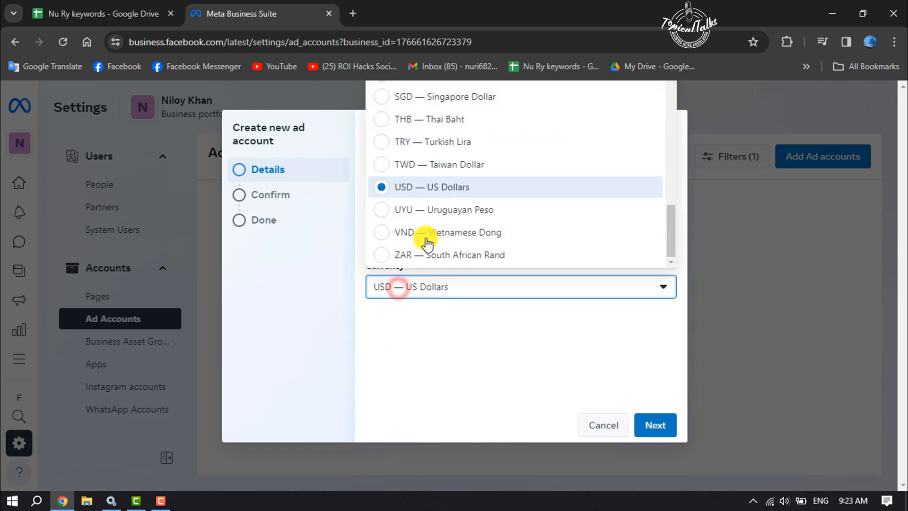
left_click(432, 186)
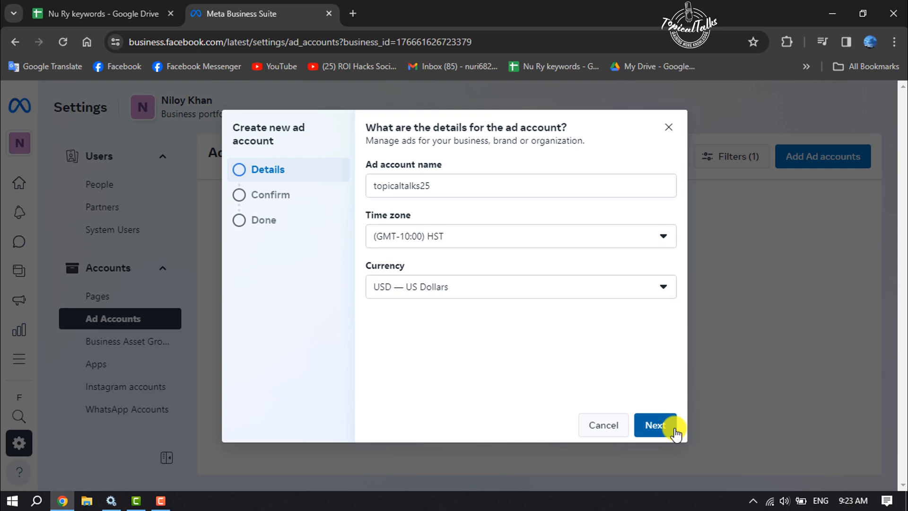
left_click(657, 425)
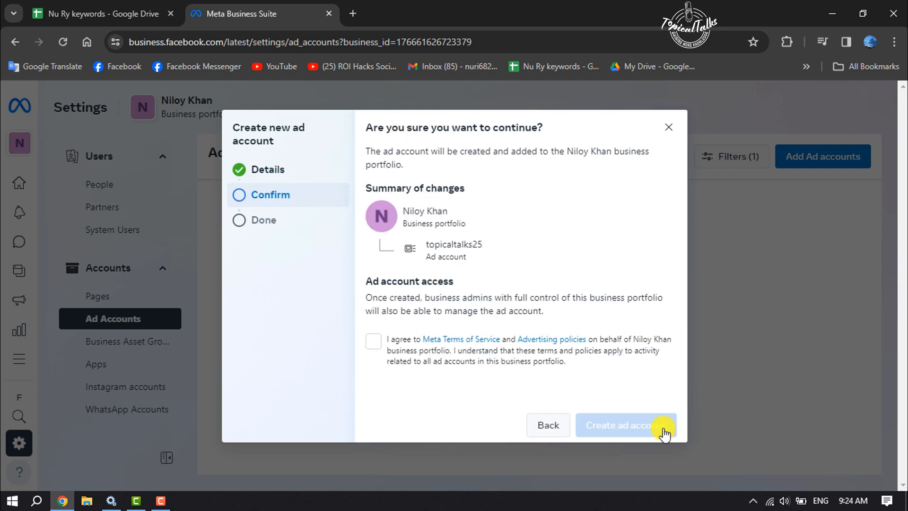
- Accept Meta's terms and create the topicaltalks25 ad account, returning to its summary
left_click(373, 341)
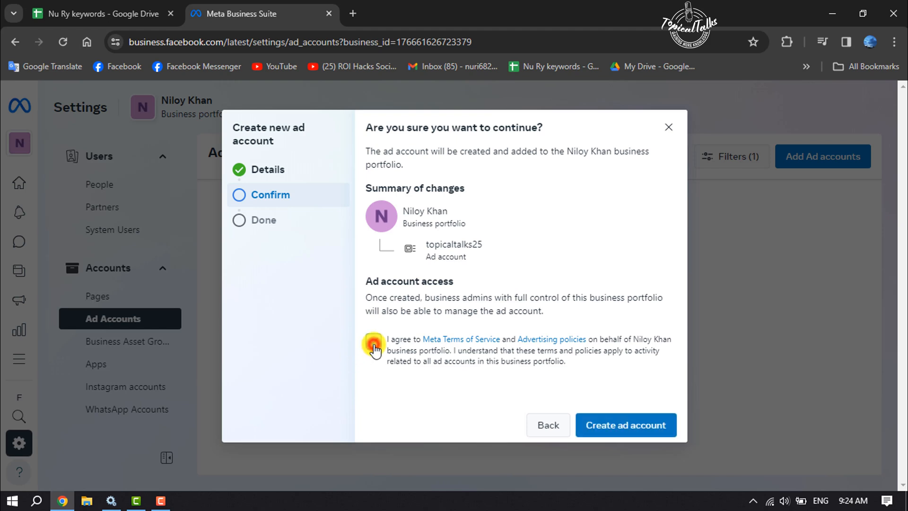
left_click(374, 343)
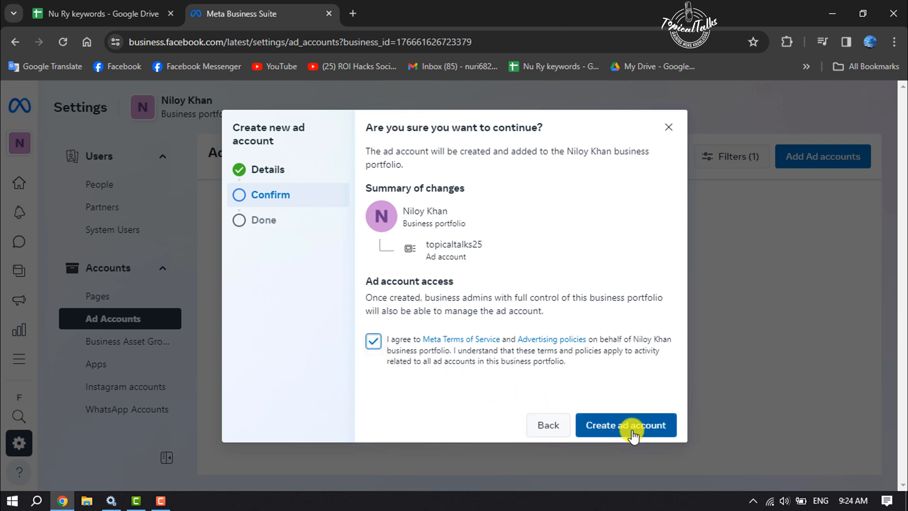
left_click(626, 426)
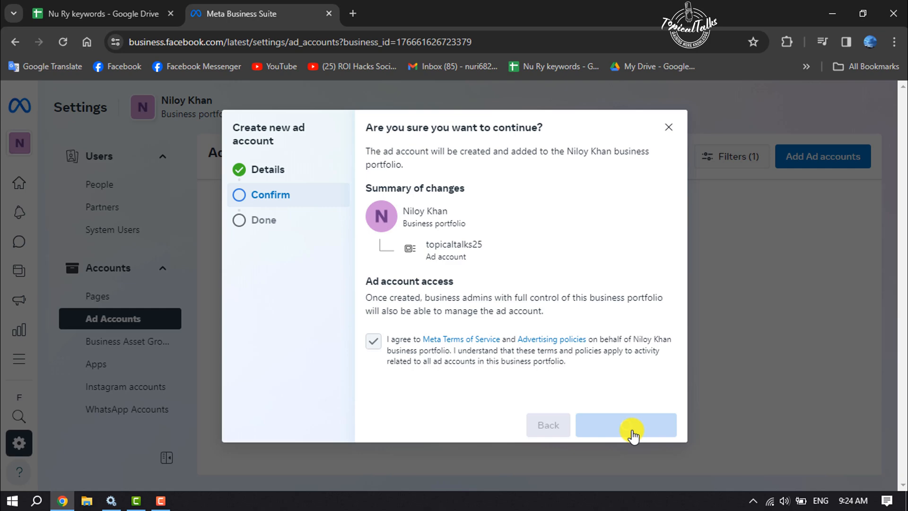
left_click(627, 425)
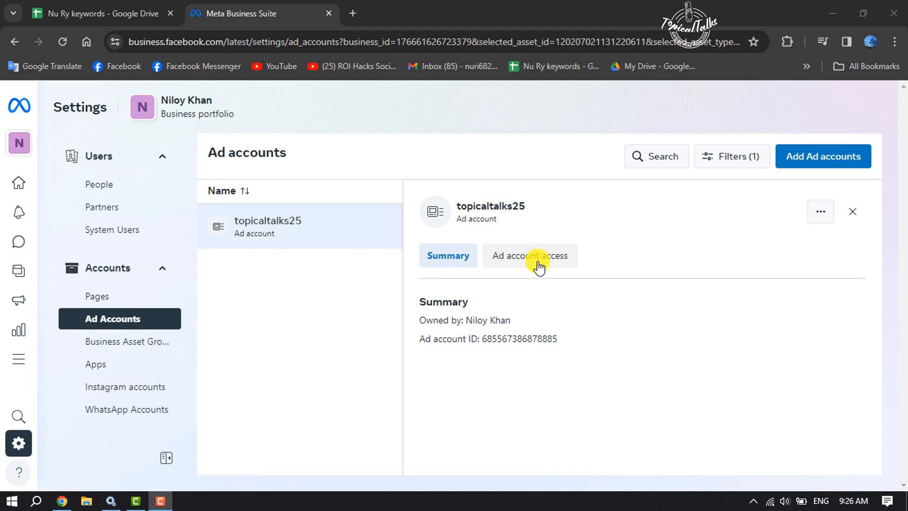
- View topicaltalks25 access (Niloy Khan, full control) and list further account actions
left_click(529, 255)
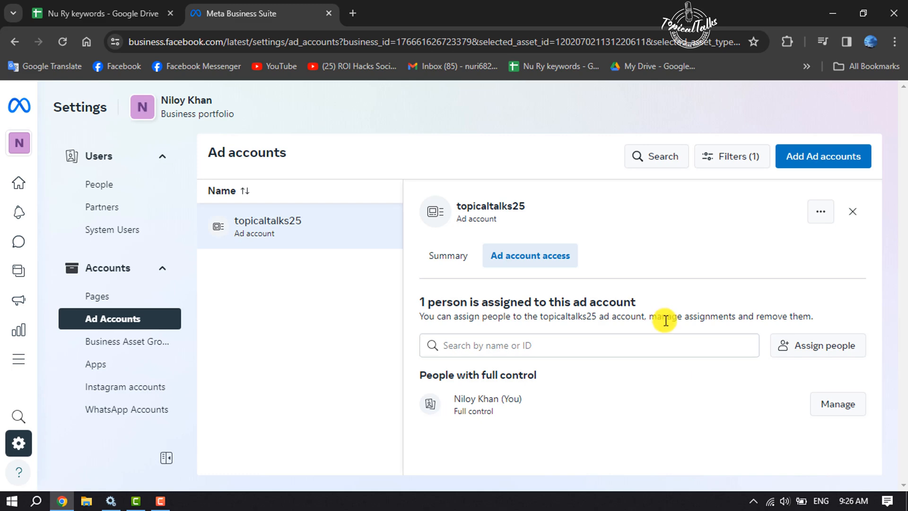
mouse_move(667, 339)
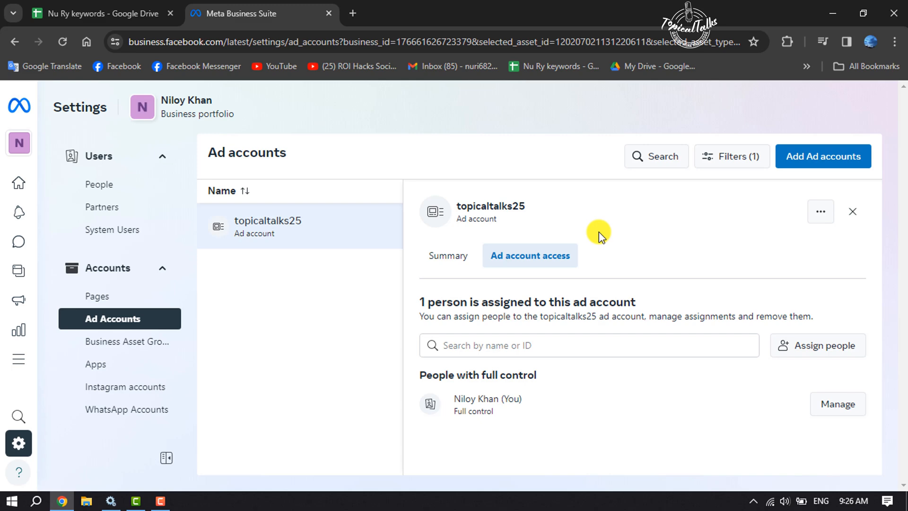
mouse_move(821, 212)
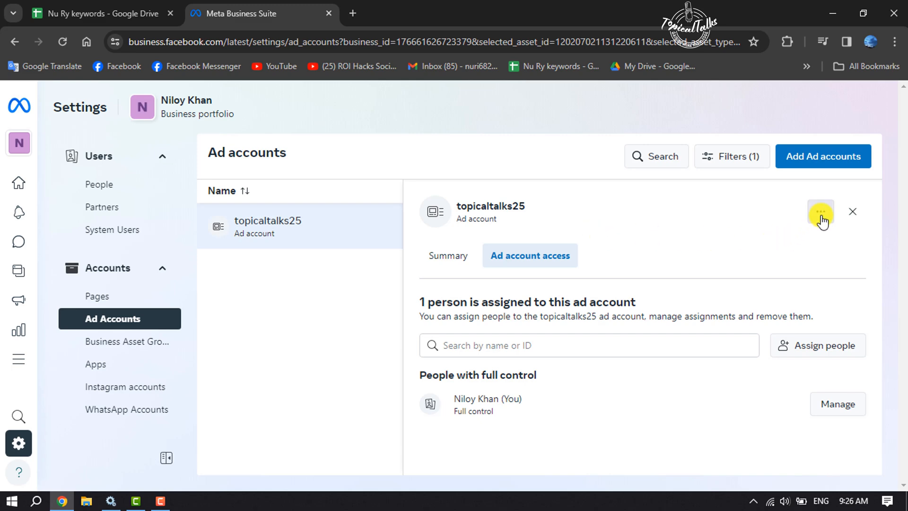
left_click(821, 212)
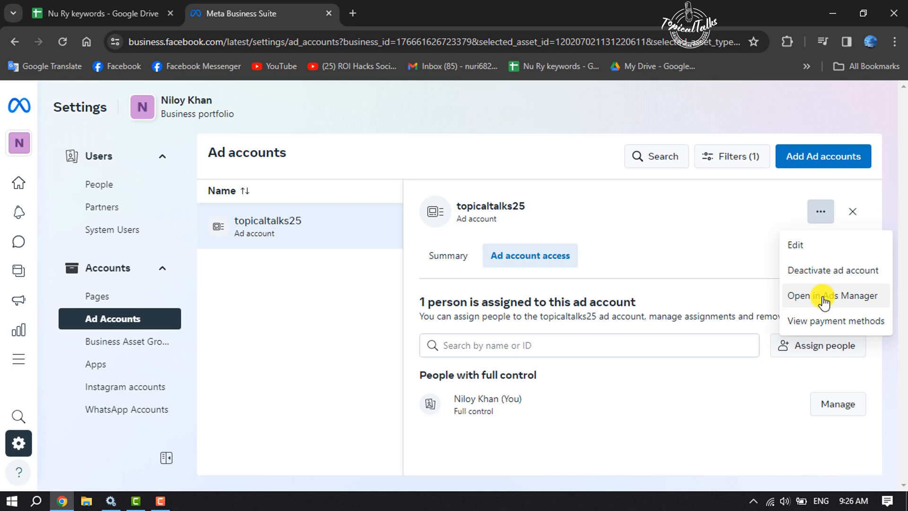
- View topicaltalks25 in Ads Manager with zero campaigns, then return to its settings actions
left_click(834, 295)
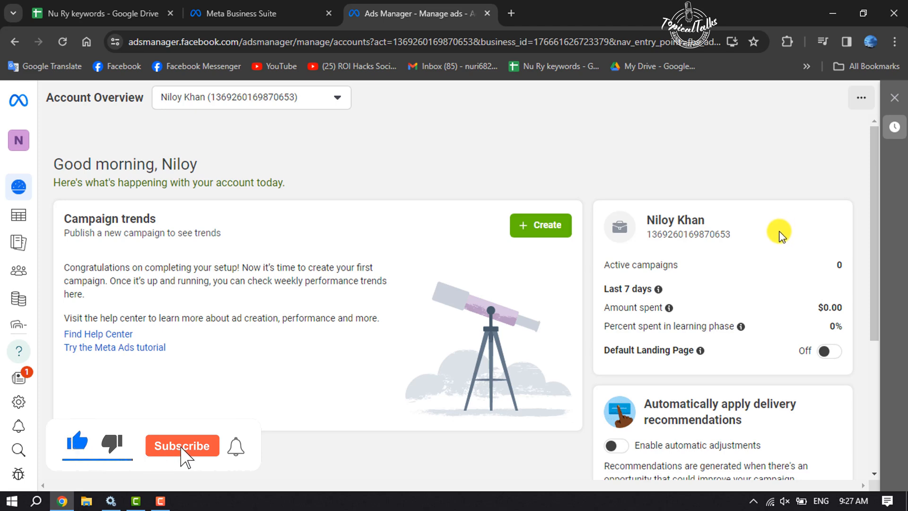
left_click(182, 445)
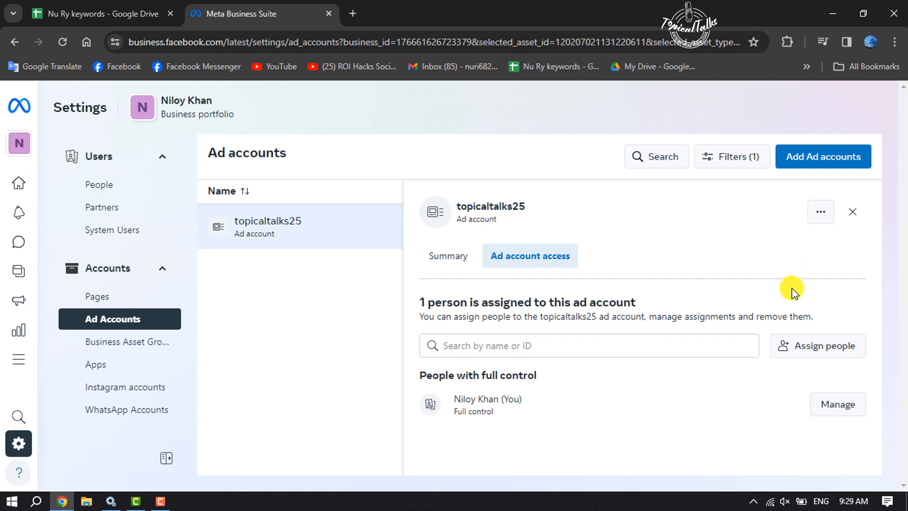
mouse_move(714, 244)
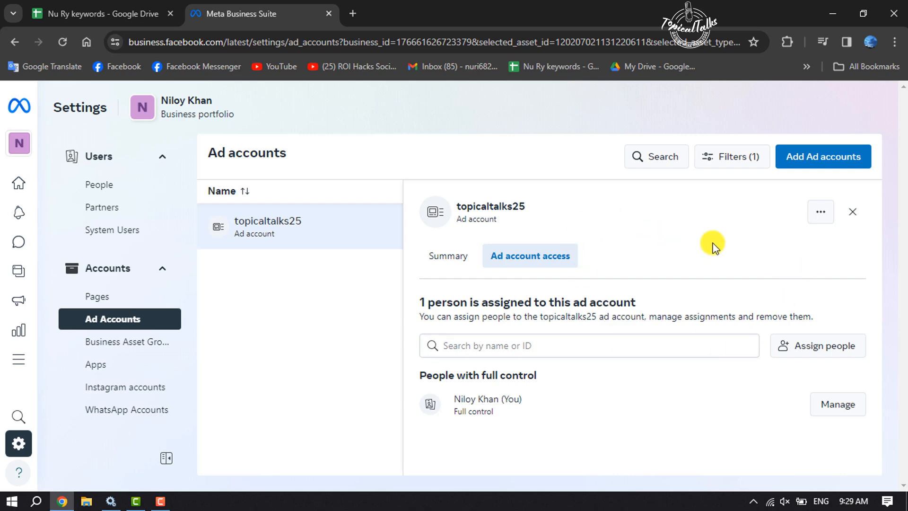
left_click(821, 212)
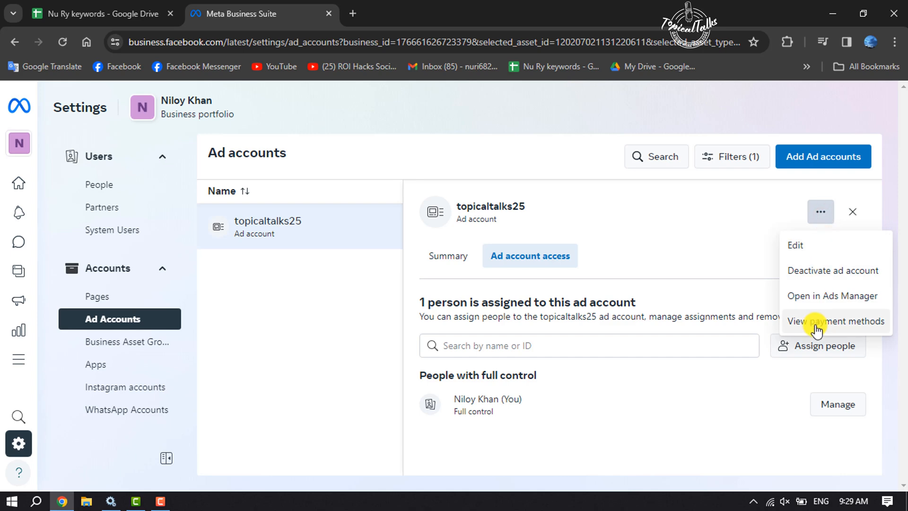
- Show topicaltalks25 billing with $0.00 balance, briefly viewing the add-payment form
left_click(837, 321)
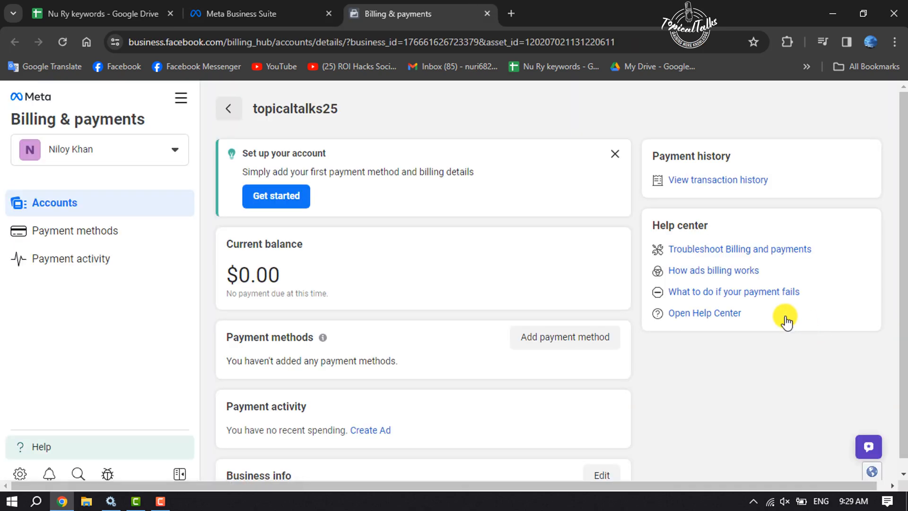
scroll("down", 3)
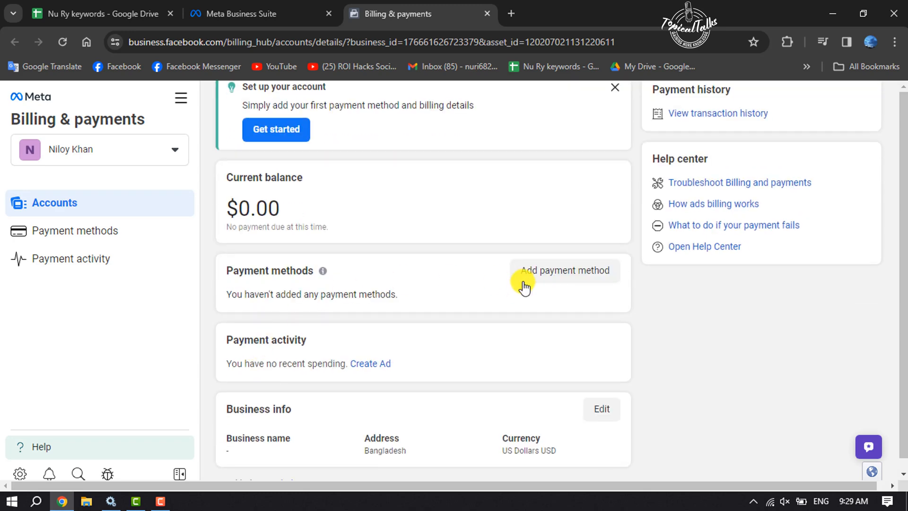
left_click(565, 270)
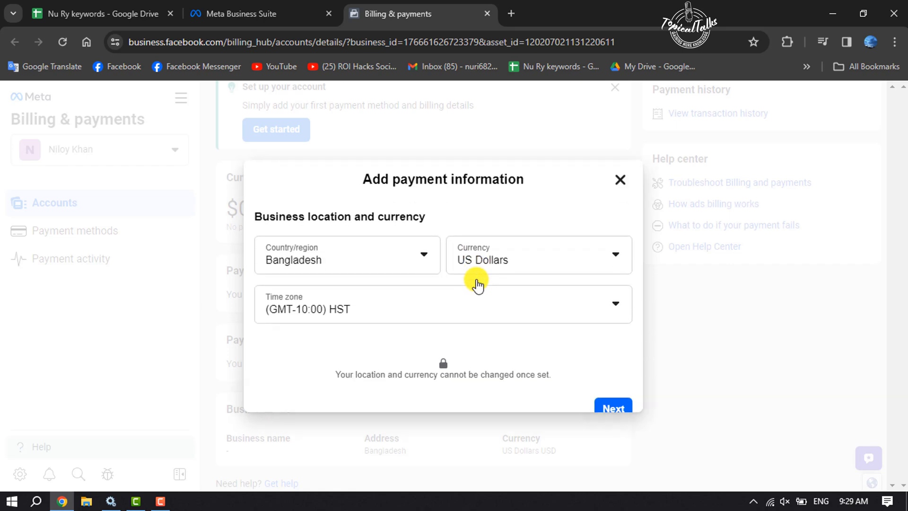
left_click(621, 179)
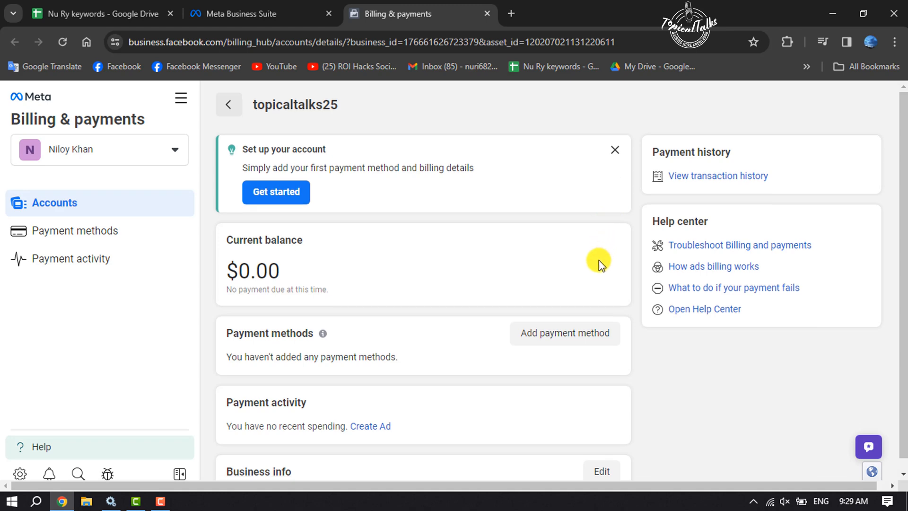
scroll("down", 3)
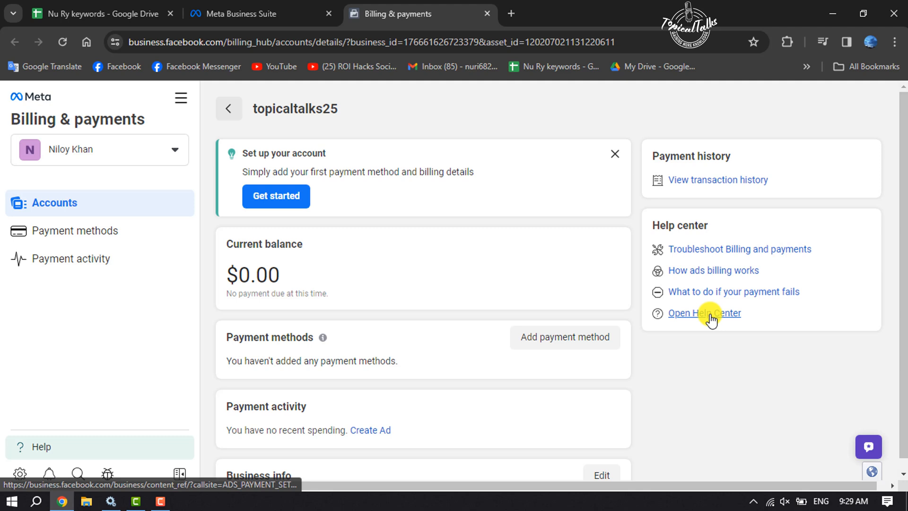
mouse_move(681, 342)
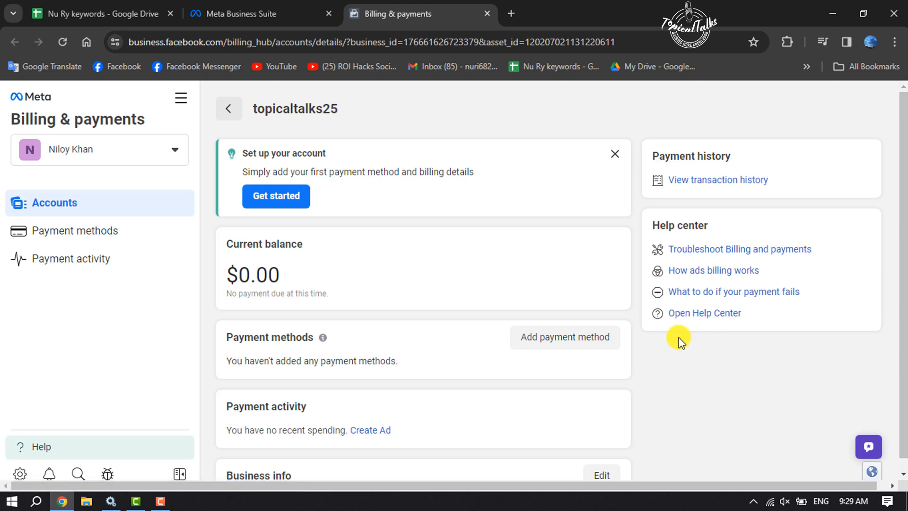